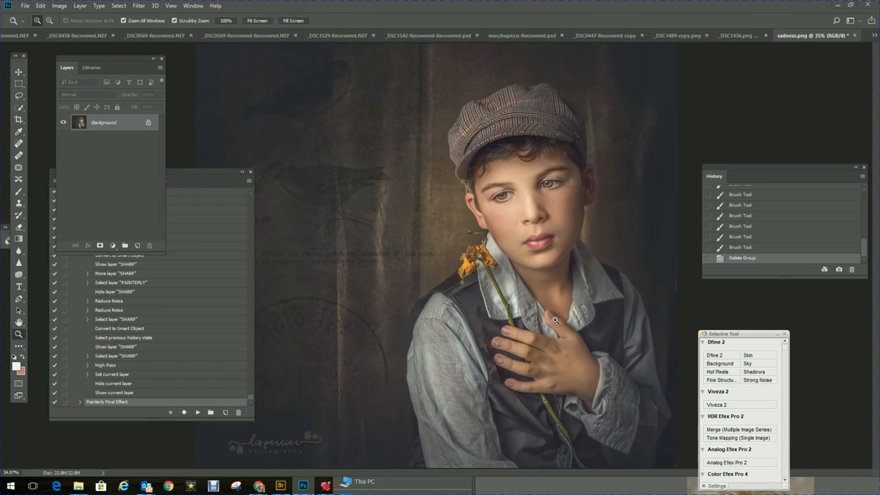
{"action": "mouse_move", "coordinate": [414, 170]}
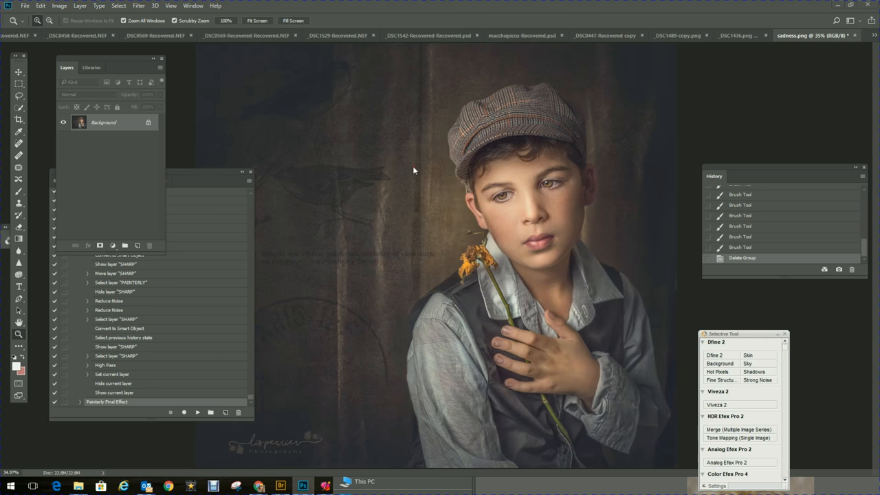
{"action": "mouse_move", "coordinate": [190, 178]}
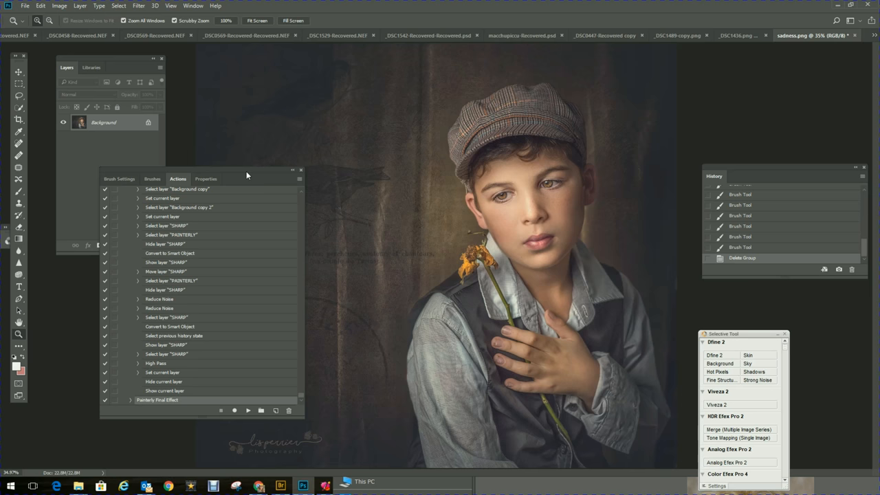
{"action": "mouse_move", "coordinate": [234, 402]}
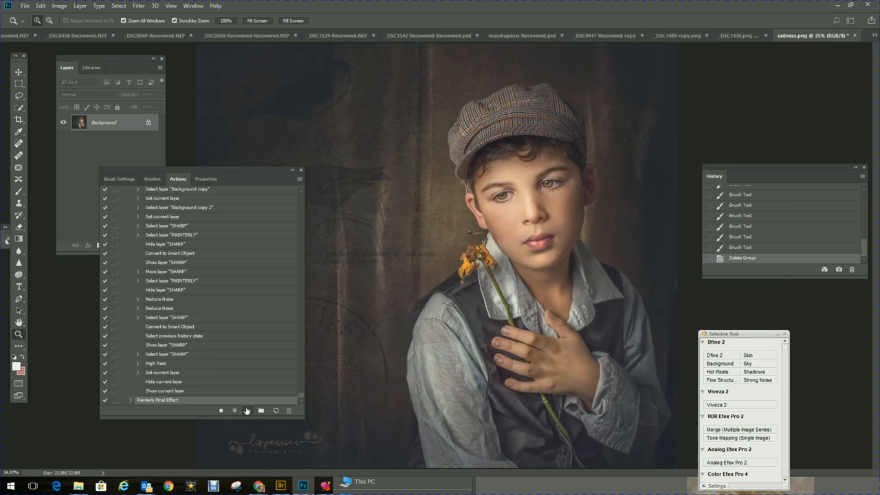
Play the Painterly Fine Effect action, producing noise-reduced and high-pass layers grouped into Group 1.
{"action": "left_click", "coordinate": [247, 410]}
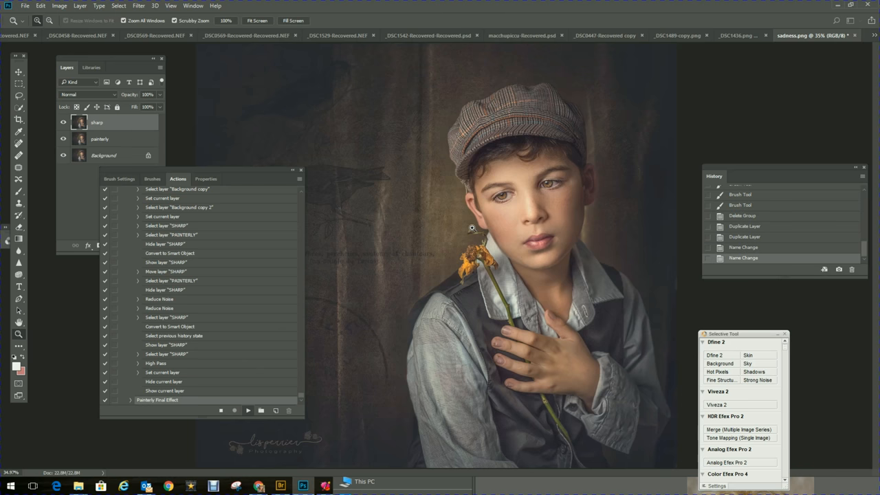
{"action": "left_click", "coordinate": [63, 122]}
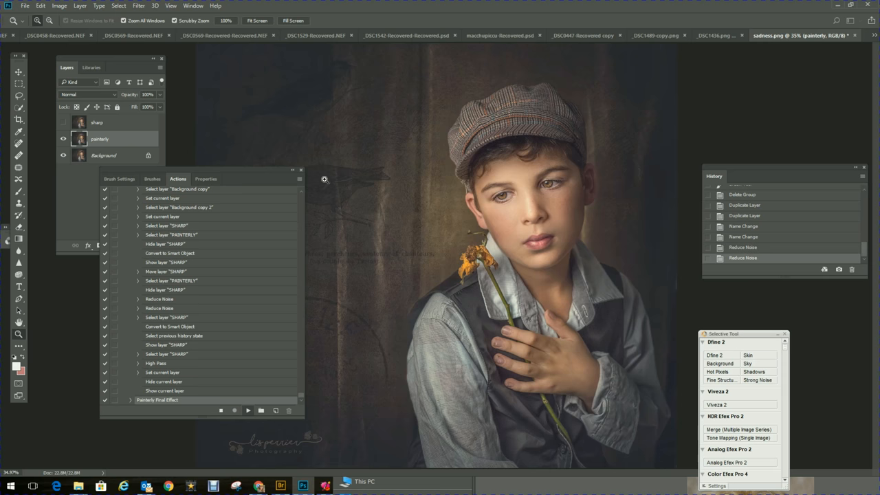
{"action": "left_click", "coordinate": [99, 122]}
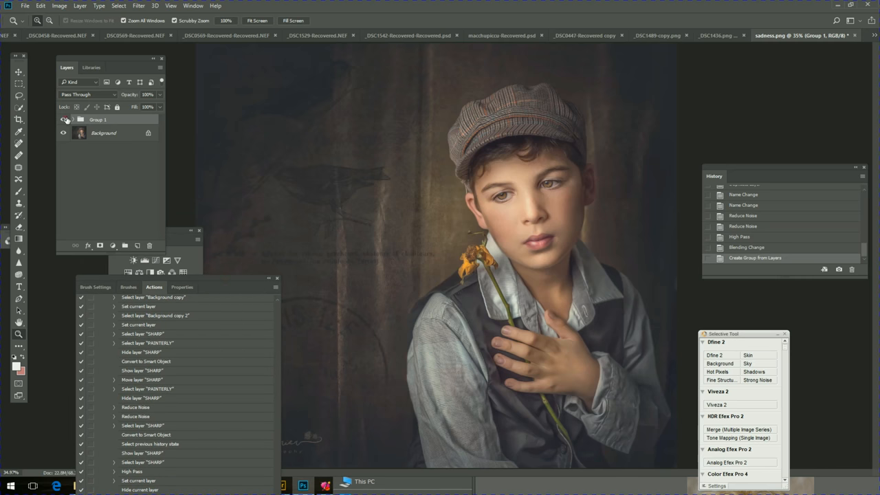
Briefly expand Group 1, then add a layer mask to the group.
{"action": "left_click", "coordinate": [73, 119]}
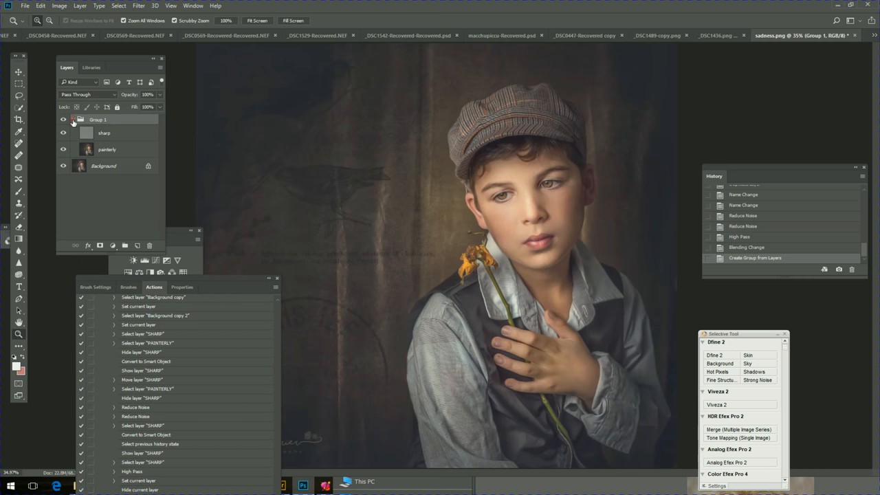
{"action": "left_click", "coordinate": [73, 119]}
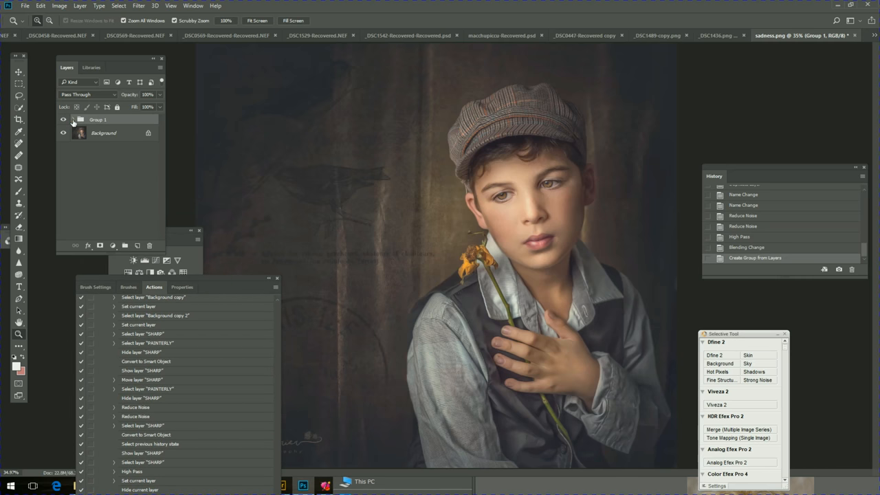
{"action": "left_click", "coordinate": [99, 245]}
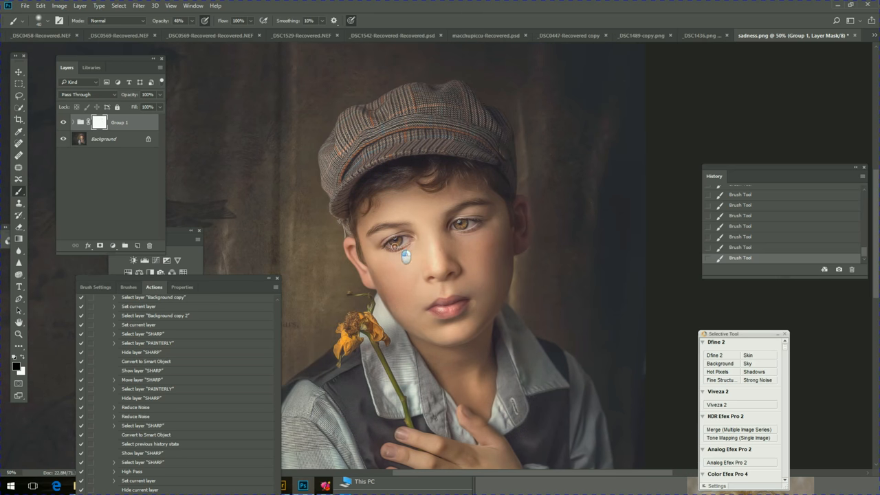
Continue brushing black on the Group 1 mask over the eyes and lips.
{"action": "left_click", "coordinate": [63, 123]}
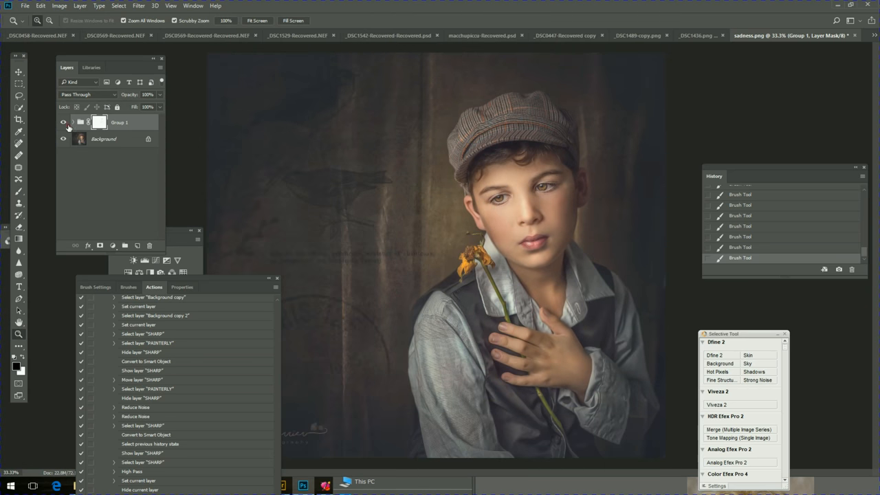
{"action": "left_click", "coordinate": [63, 122]}
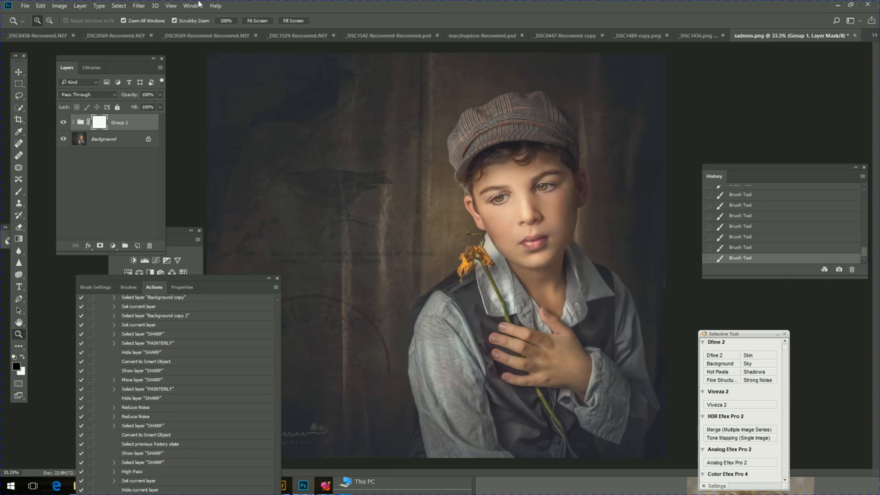
{"action": "mouse_move", "coordinate": [531, 176]}
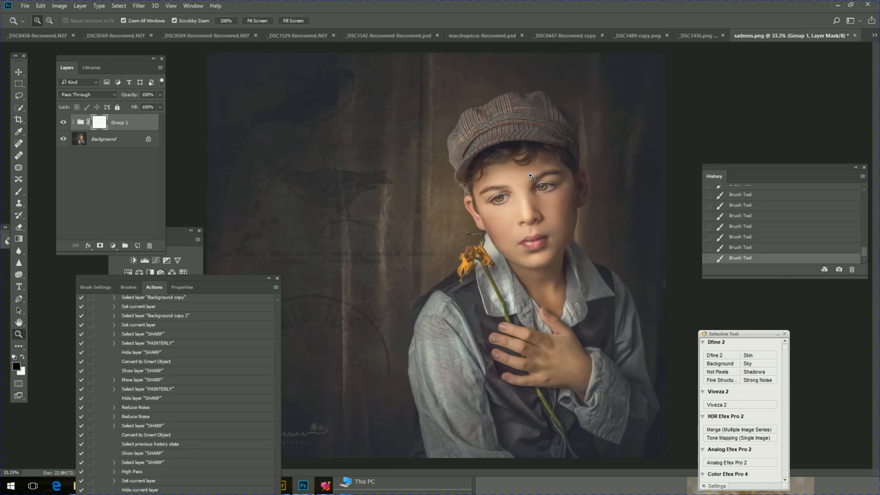
{"action": "mouse_move", "coordinate": [626, 212]}
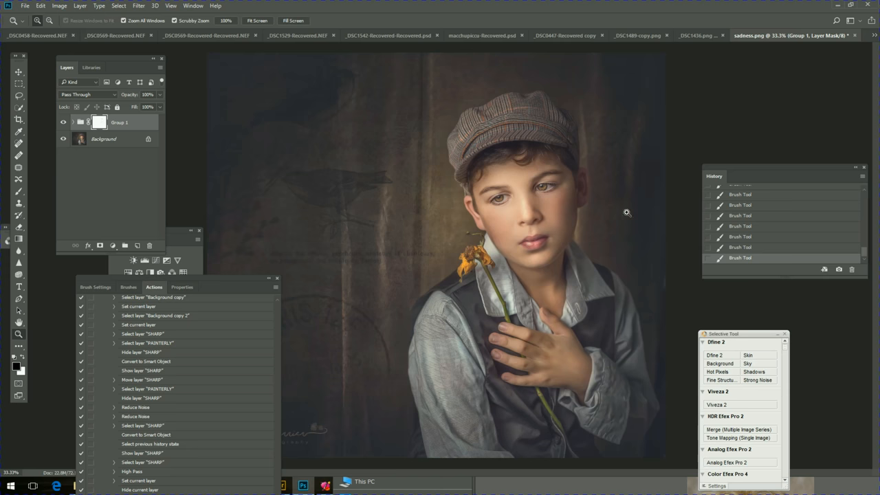
{"action": "mouse_move", "coordinate": [440, 324]}
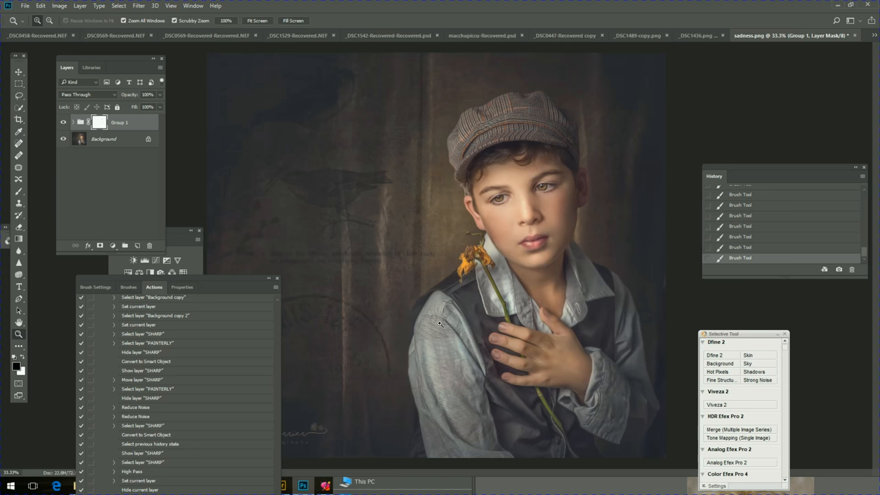
{"action": "mouse_move", "coordinate": [239, 284]}
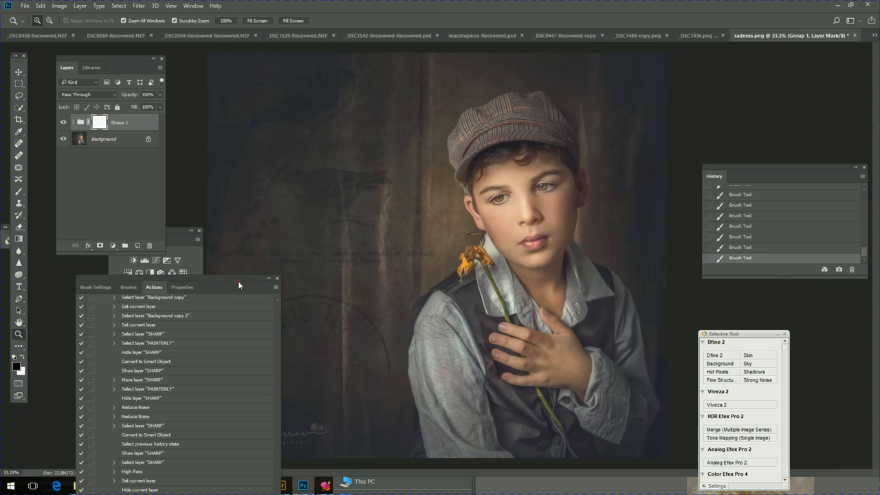